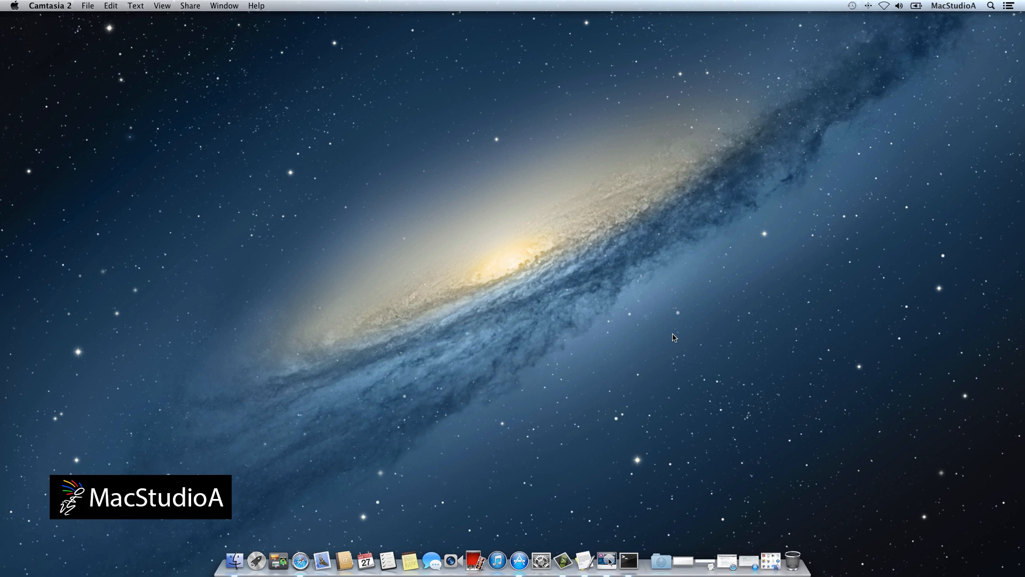
# Check App Store Updates shows OS X Mavericks downloaded, then close the store.
pyautogui.click(518, 542)
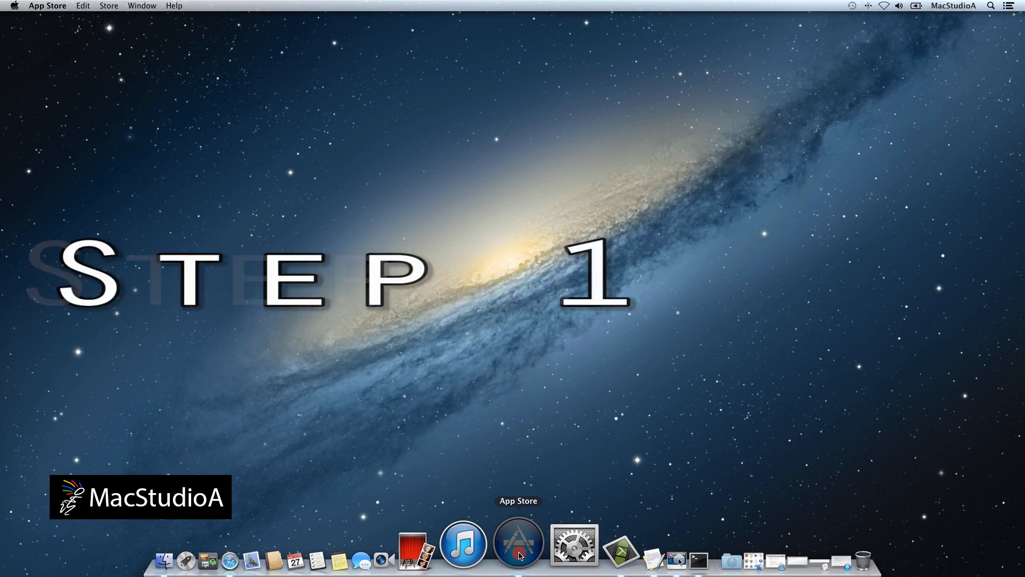
pyautogui.click(518, 543)
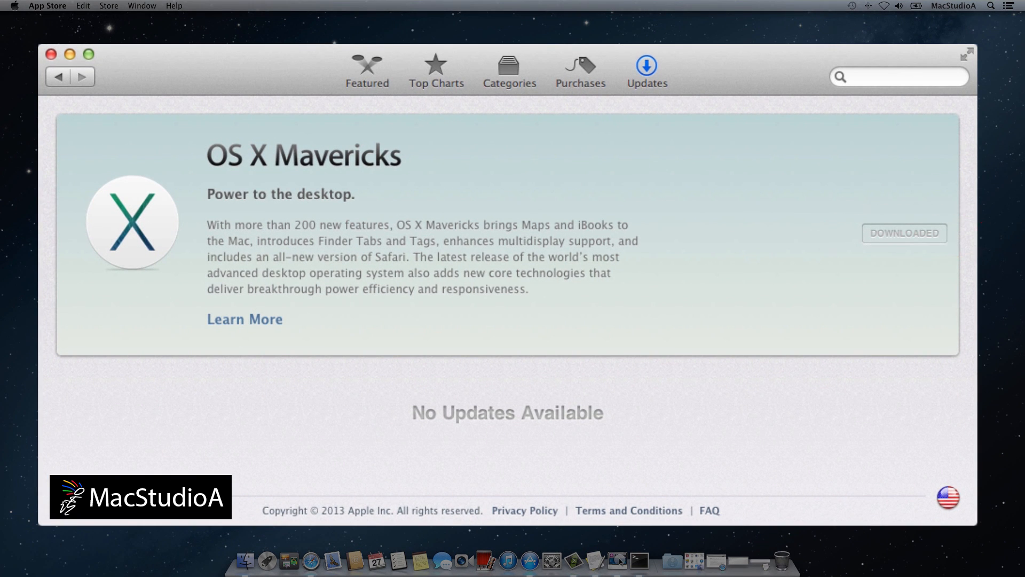
pyautogui.moveTo(71, 55)
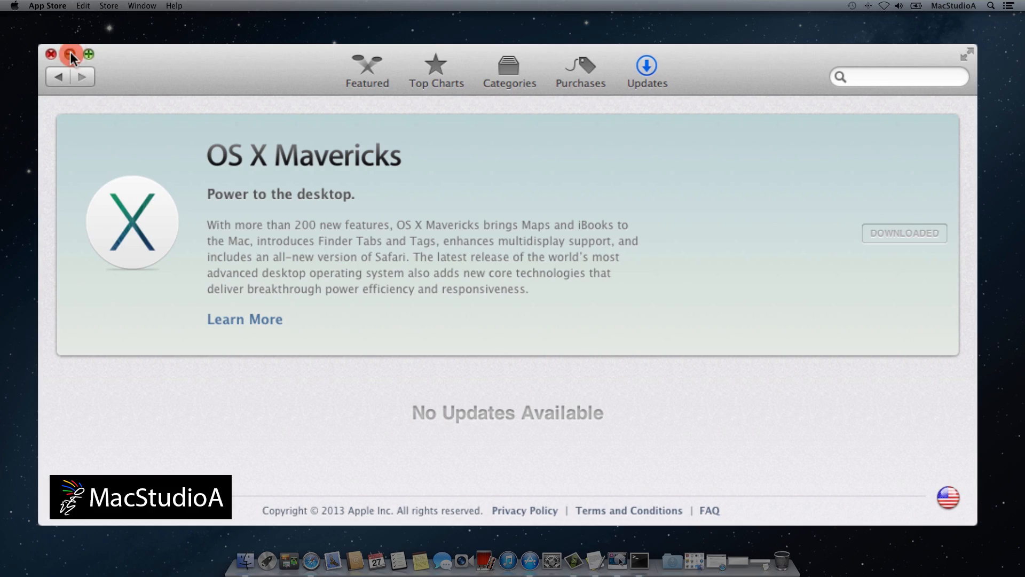
pyautogui.click(69, 53)
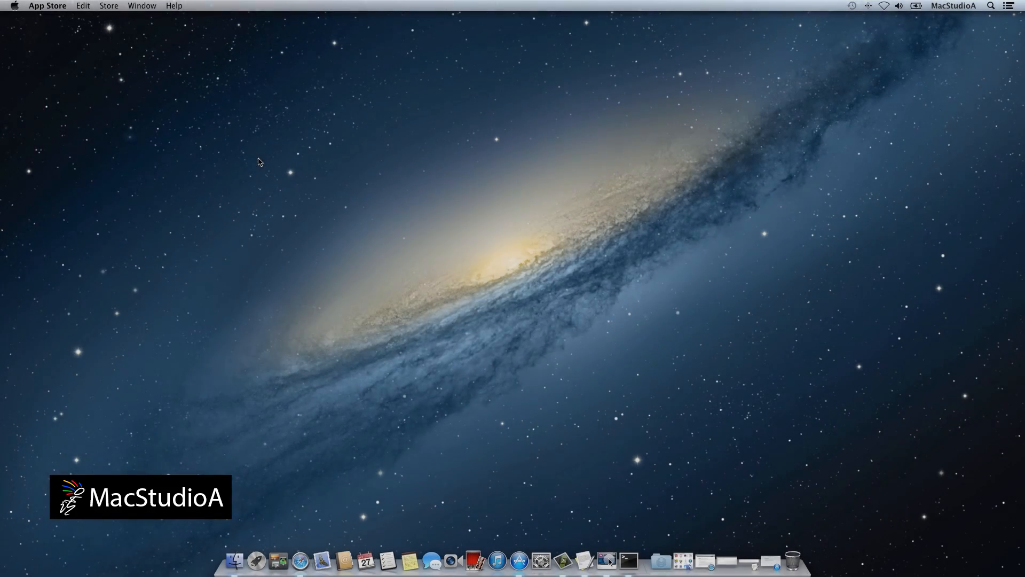
# Launch the Install OS X Mavericks installer and quit it from its menu.
pyautogui.click(633, 560)
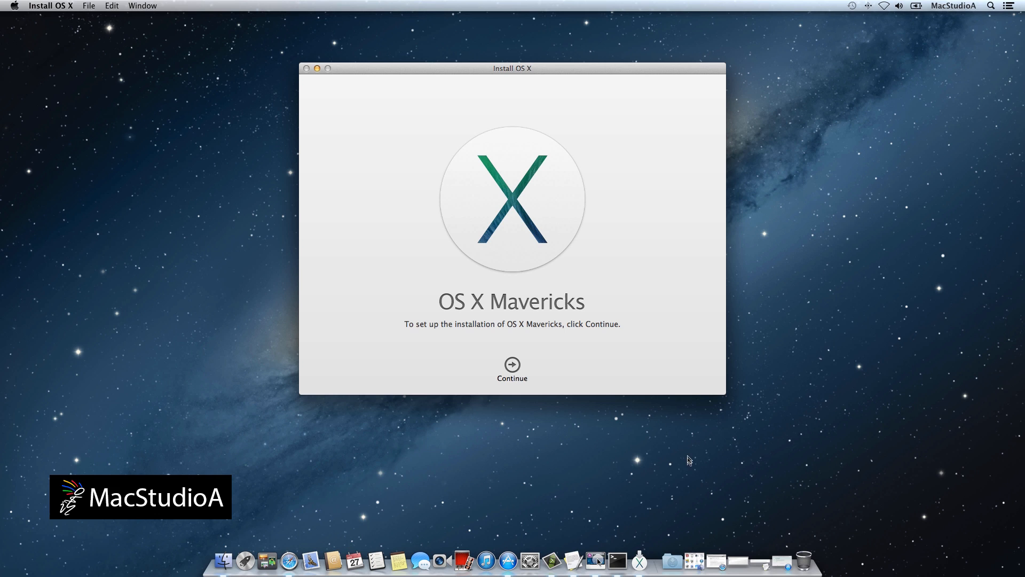
pyautogui.moveTo(583, 474)
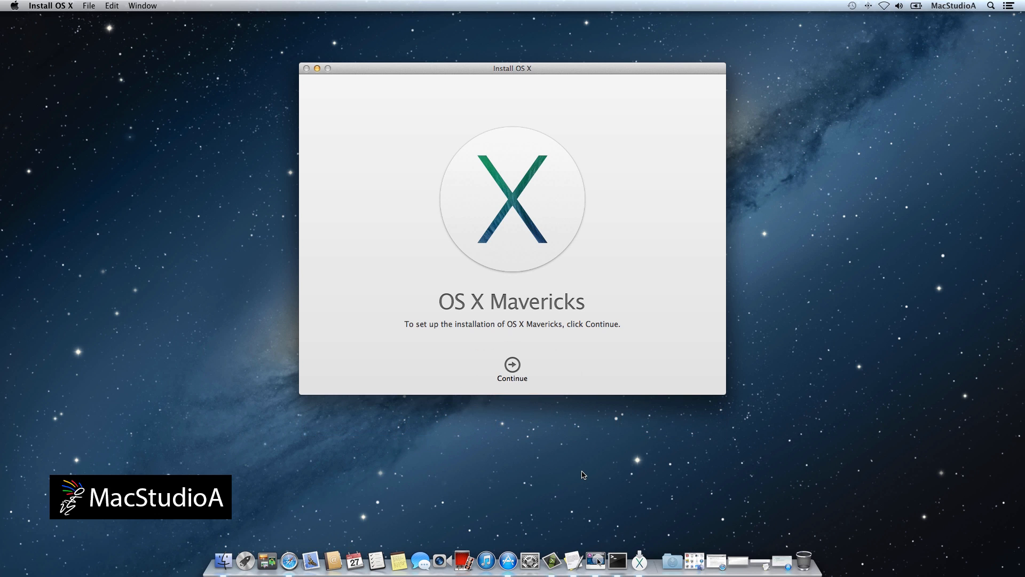
pyautogui.click(50, 5)
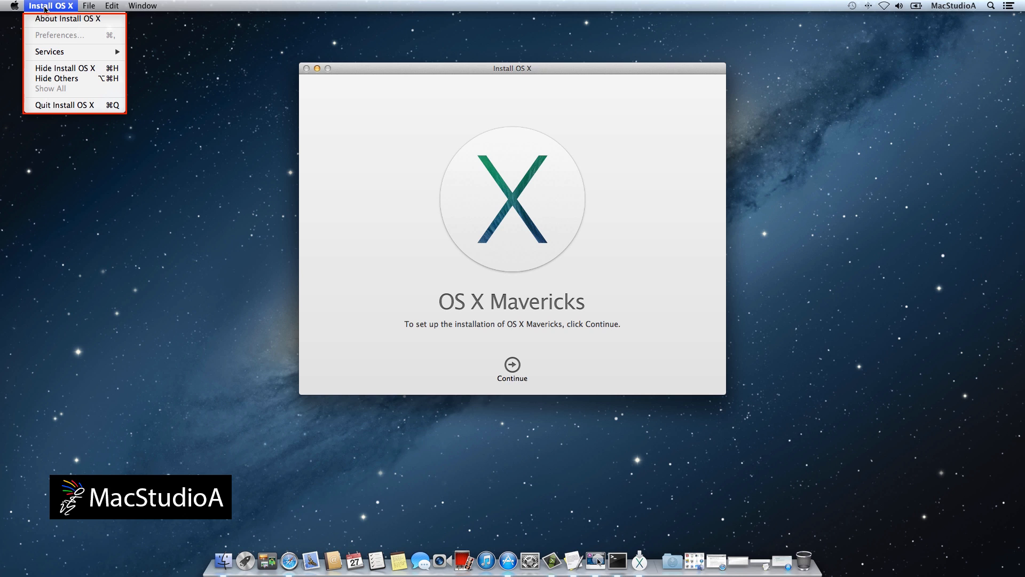
pyautogui.moveTo(64, 104)
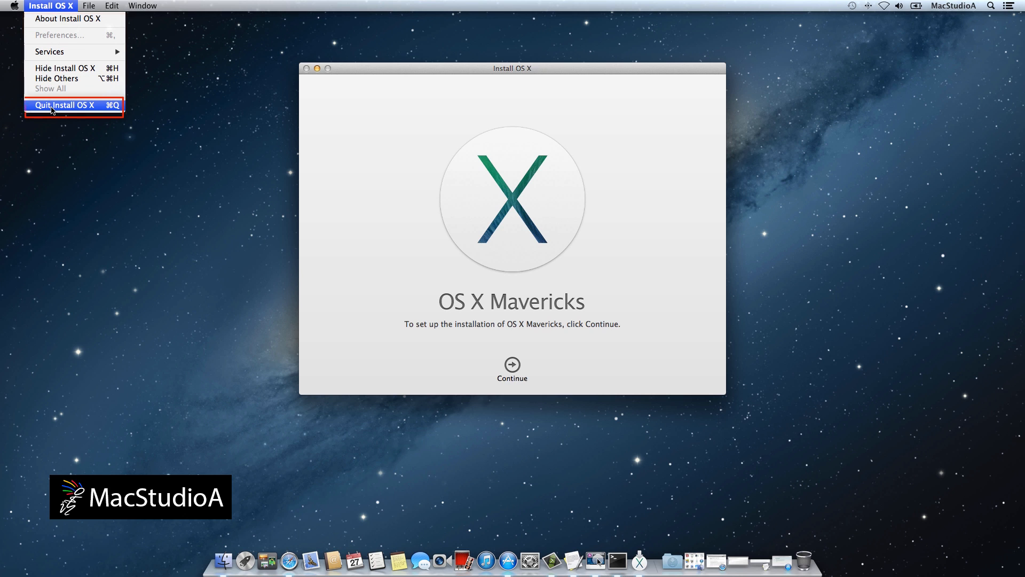
pyautogui.click(64, 105)
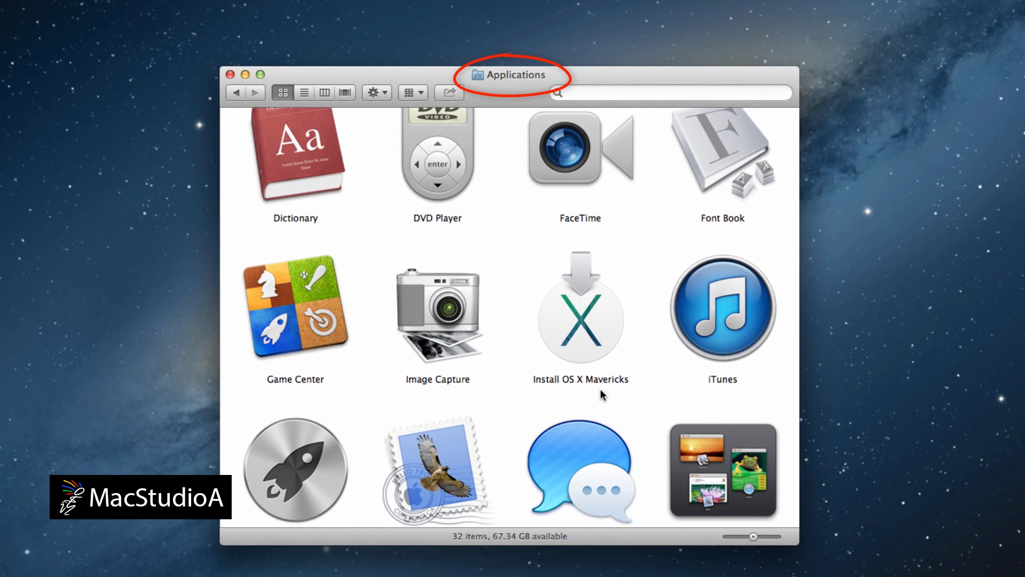
# Find Install OS X Mavericks in the Applications folder, then close the window.
pyautogui.click(580, 308)
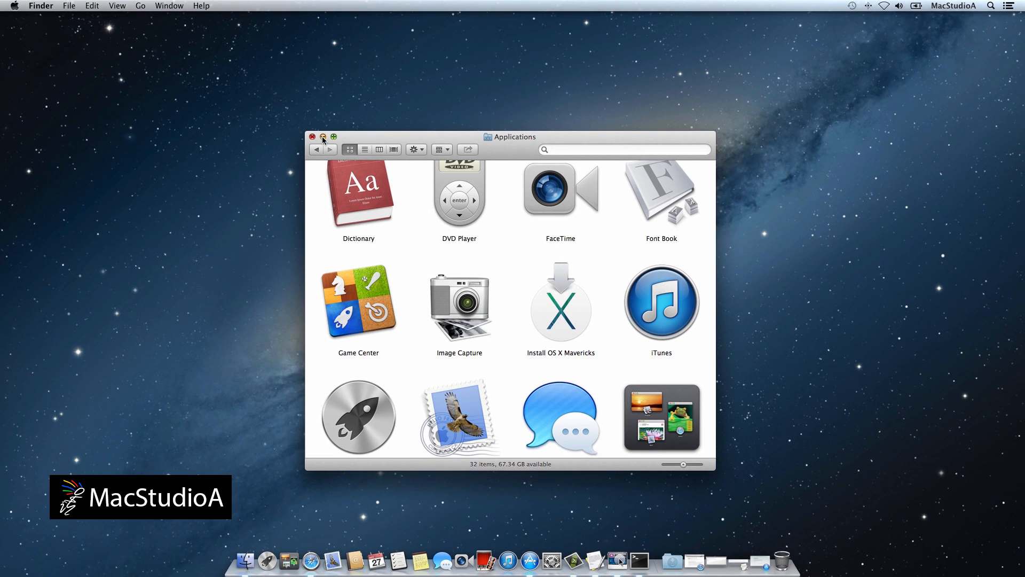
pyautogui.click(313, 137)
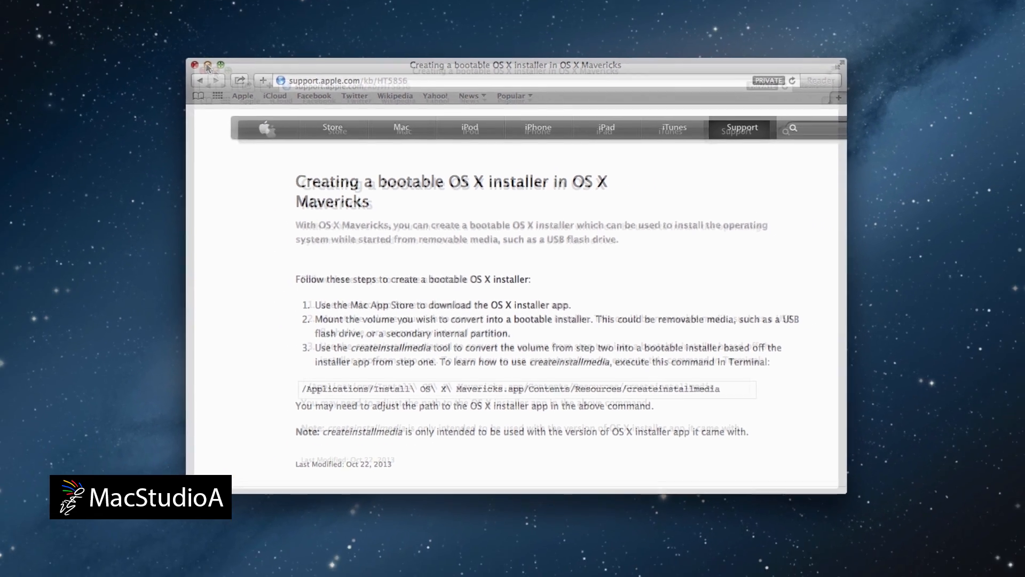
# Close Apple's HT5856 createinstallmedia support article in Safari.
pyautogui.click(196, 65)
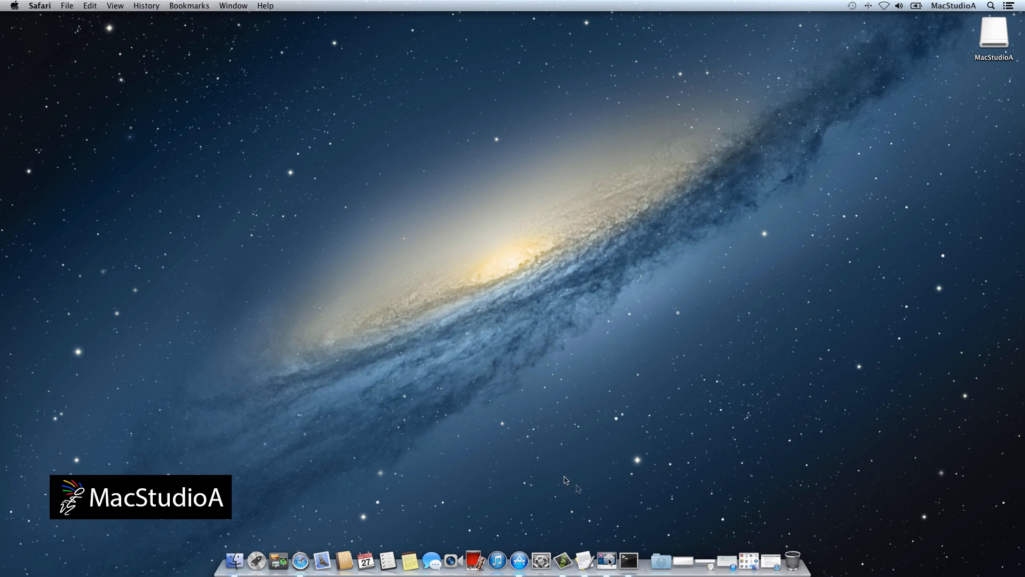
pyautogui.moveTo(636, 542)
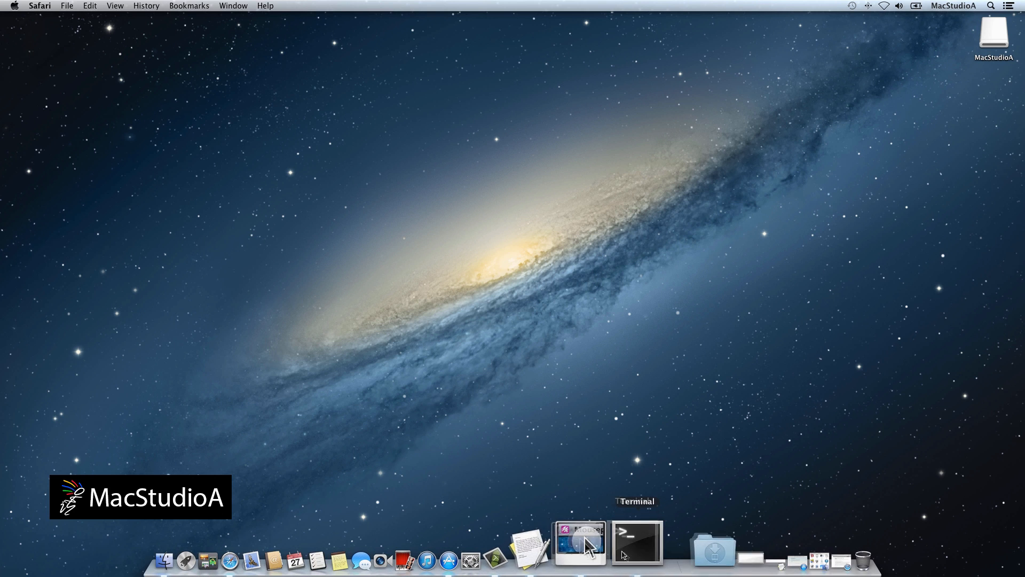
# Launch Terminal from the Dock beside the createinstallmedia notes document.
pyautogui.click(634, 543)
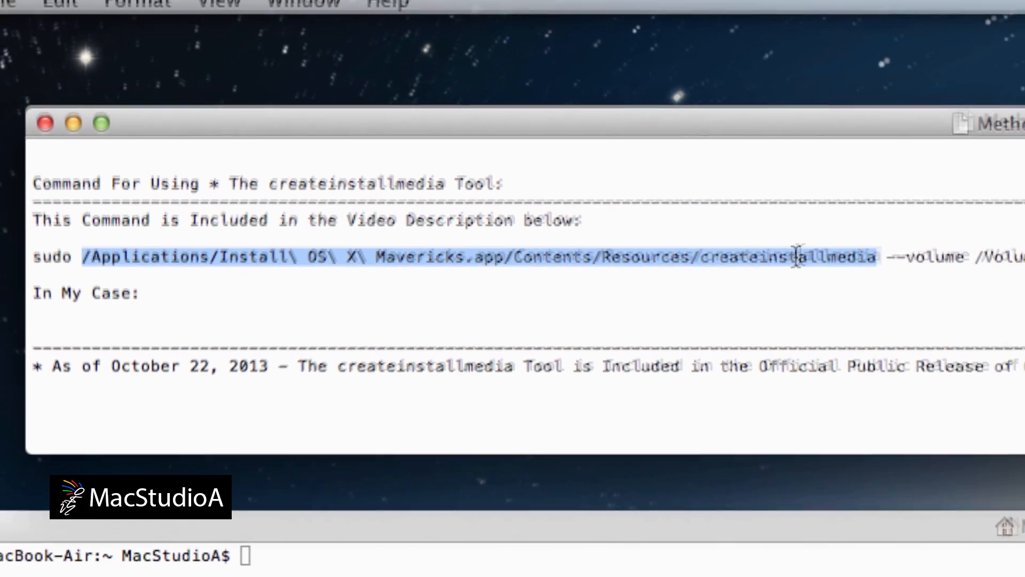
# Paste the createinstallmedia path into Terminal to show its usage and root notice.
pyautogui.rightClick(784, 256)
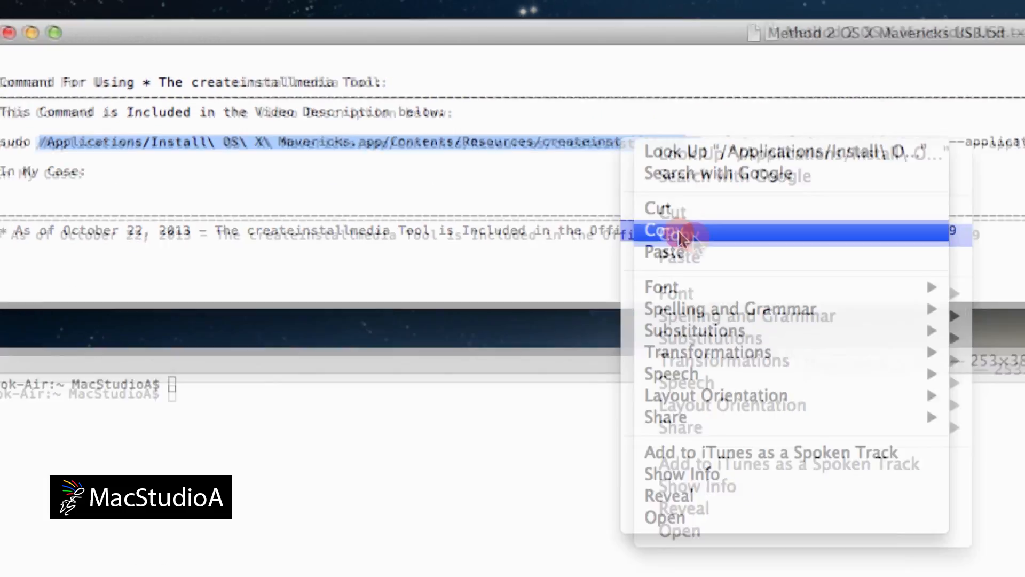
pyautogui.click(662, 230)
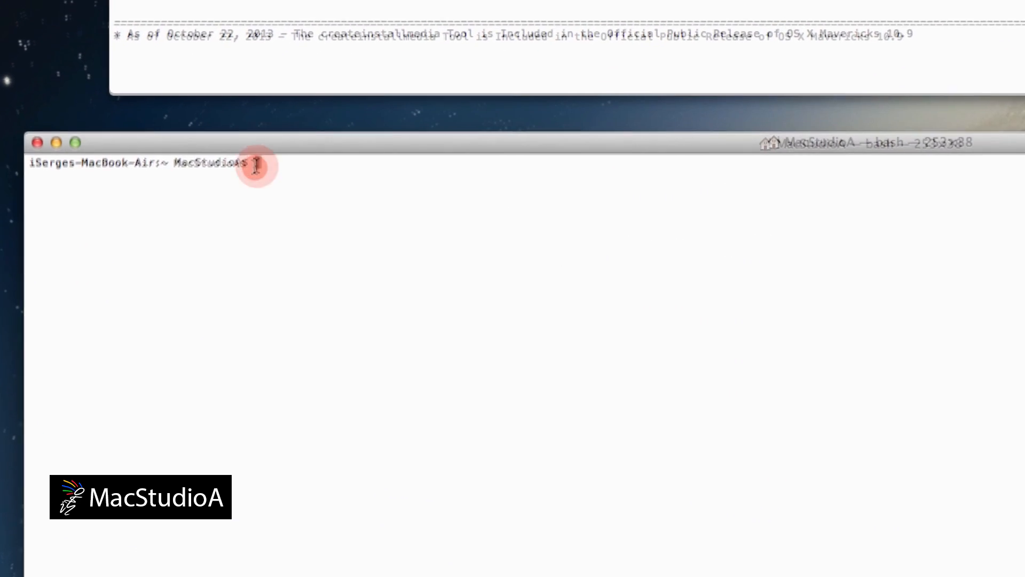
pyautogui.rightClick(251, 163)
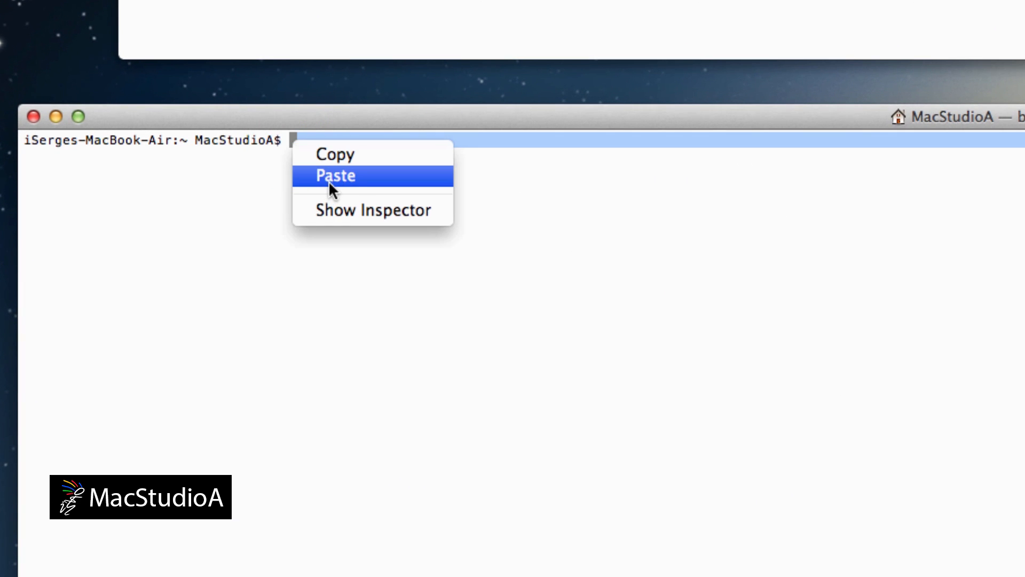
pyautogui.click(335, 175)
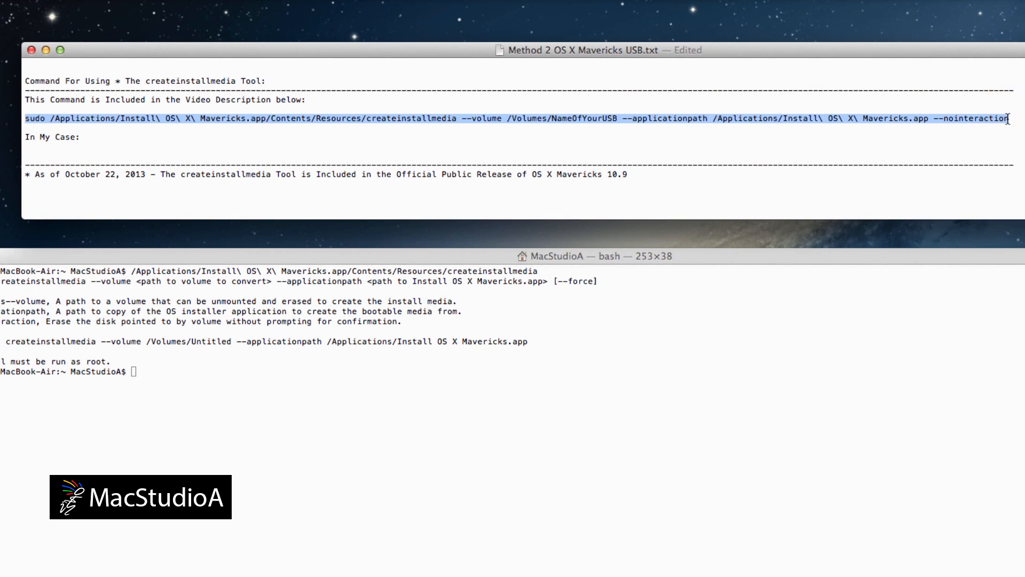
pyautogui.moveTo(516, 119)
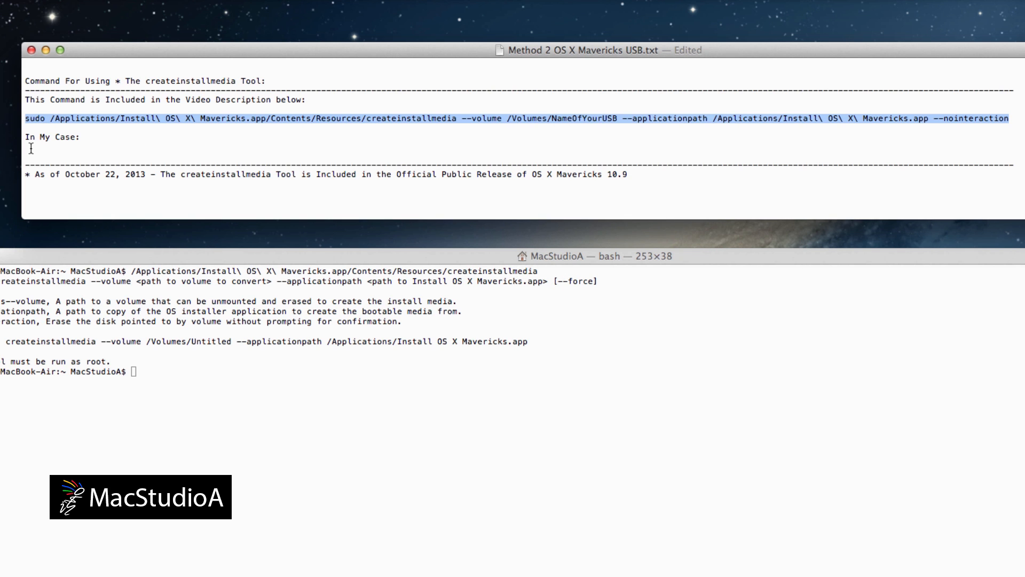
pyautogui.rightClick(30, 148)
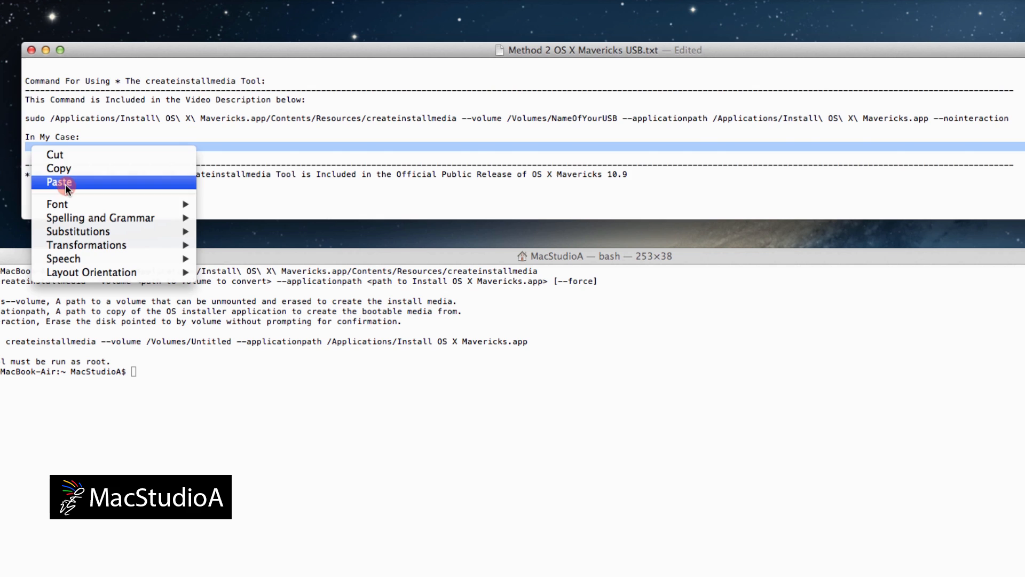
# Paste the sudo command under In My Case, replacing NameOfYourUSB with MacStudioA.
pyautogui.click(59, 181)
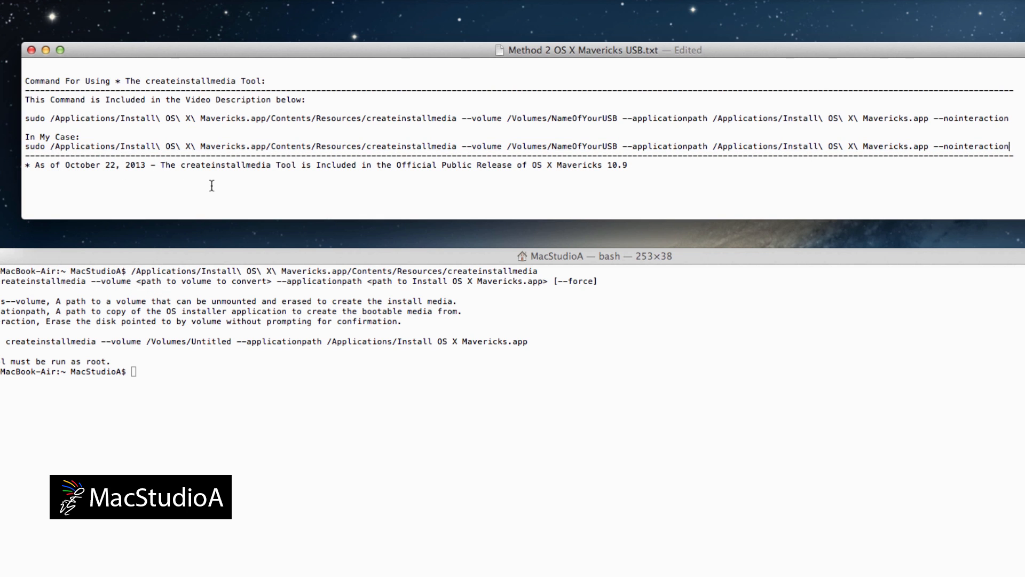
pyautogui.moveTo(355, 175)
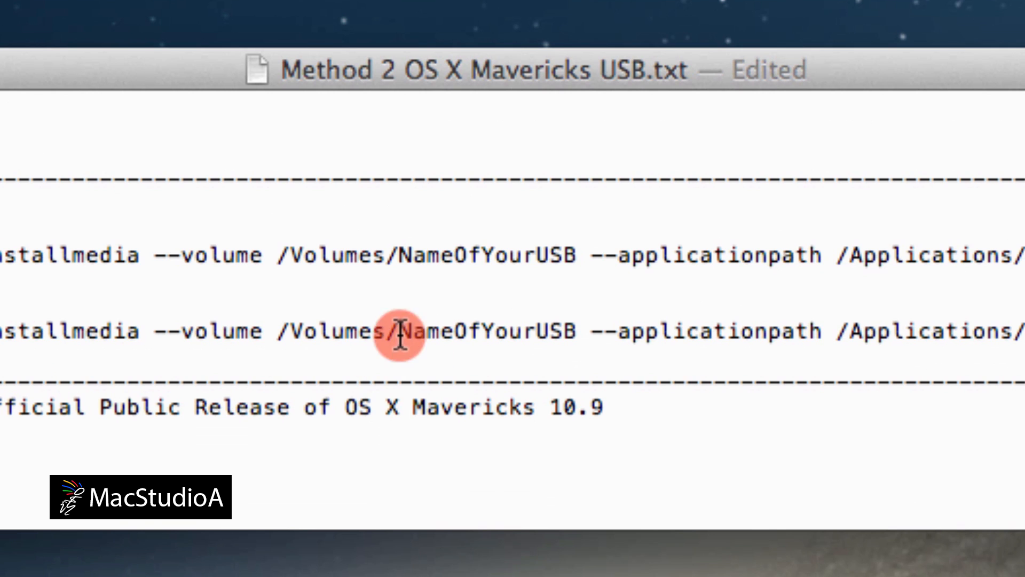
pyautogui.doubleClick(464, 331)
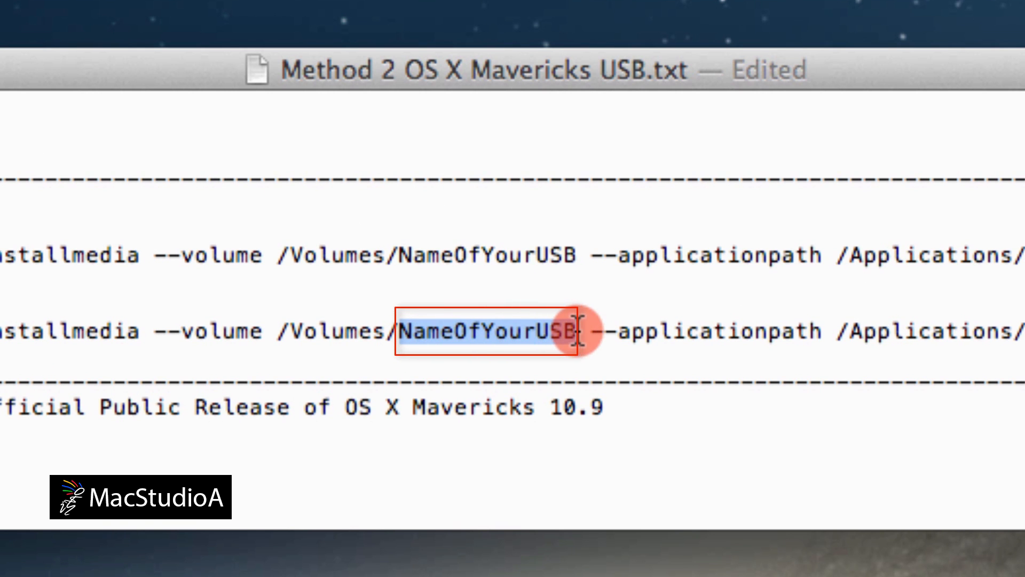
pyautogui.write('M')
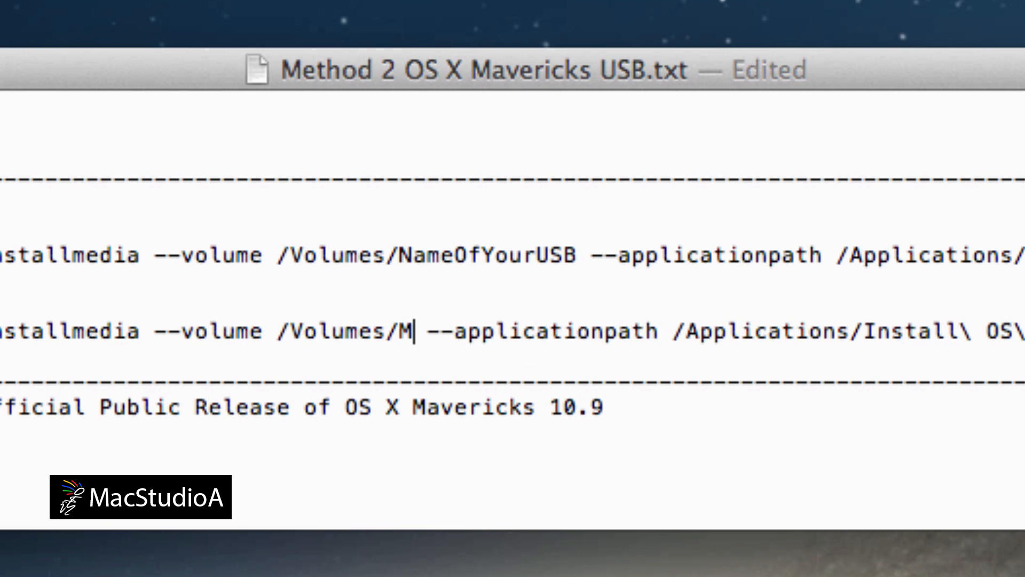
pyautogui.write('acStu')
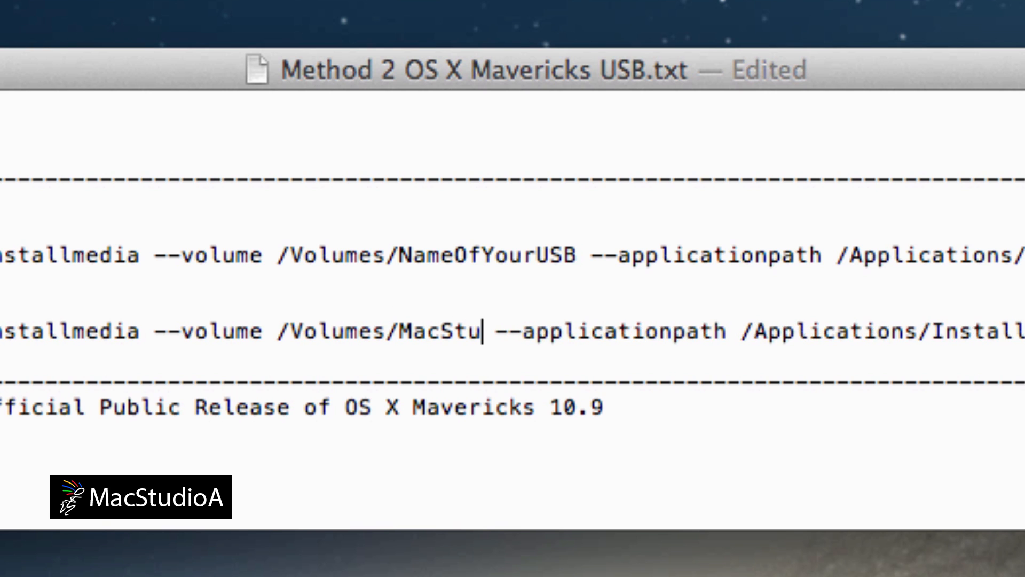
pyautogui.write('dioA')
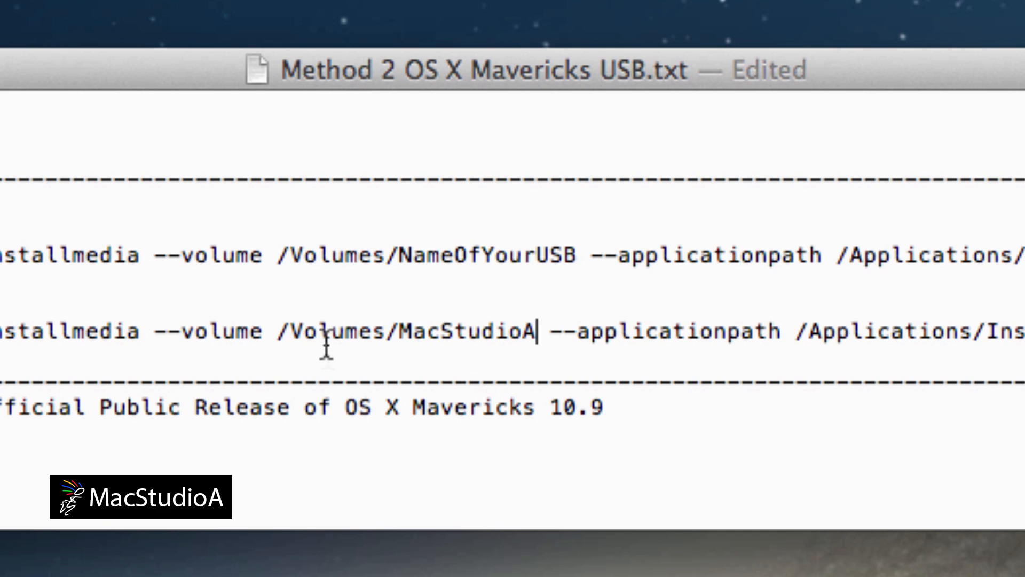
pyautogui.moveTo(285, 407)
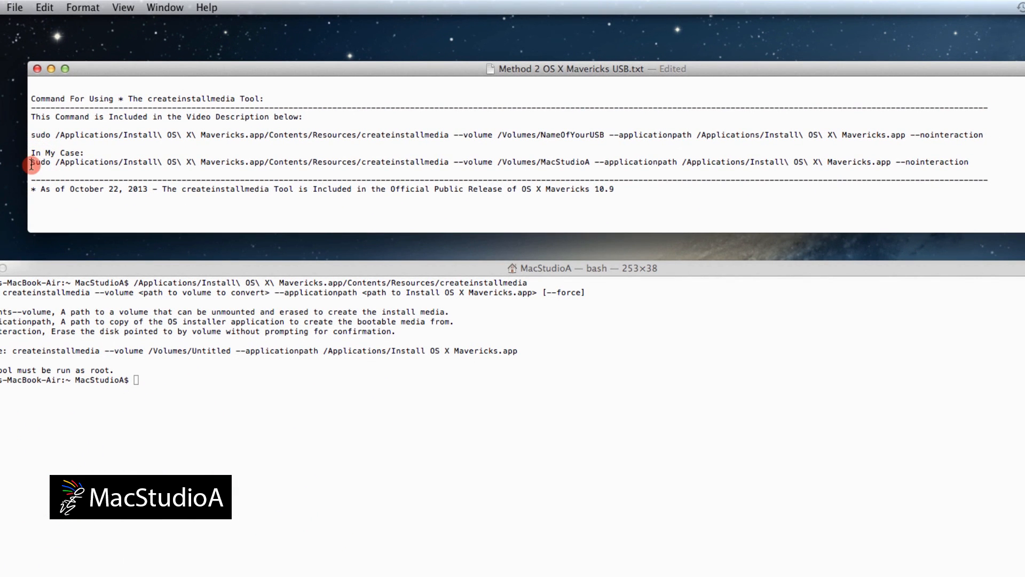
# Copy the edited MacStudioA command into Terminal and run createinstallmedia.
pyautogui.moveTo(31, 163); pyautogui.dragTo(967, 162)
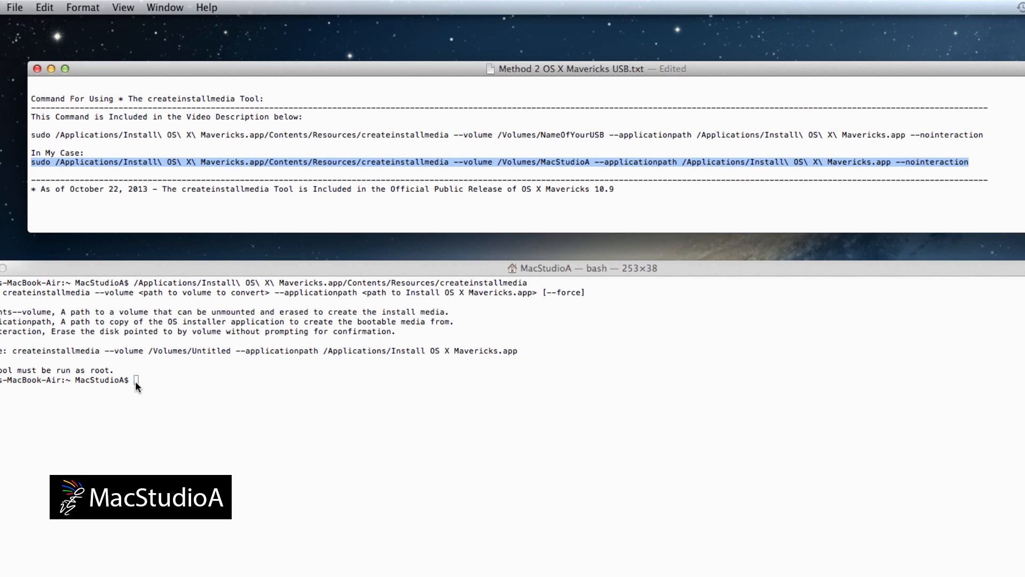
pyautogui.rightClick(138, 383)
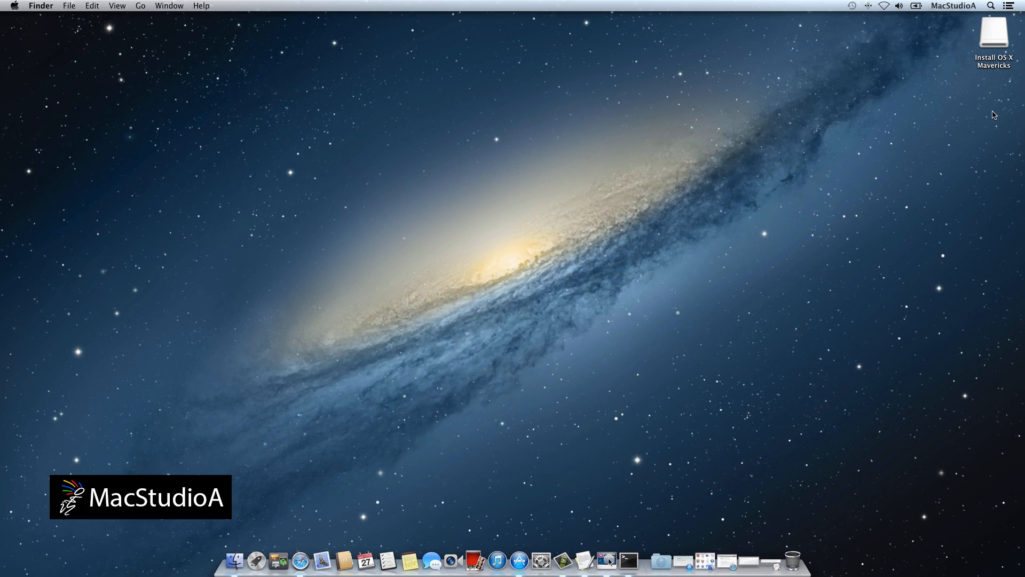
# Open the Install OS X Mavericks drive icon from the desktop.
pyautogui.click(994, 33)
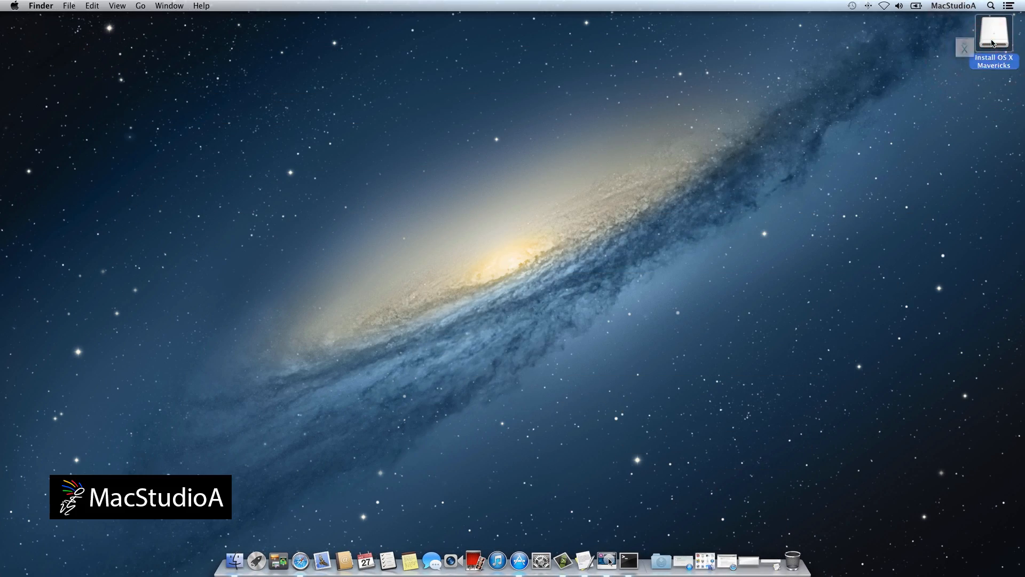
pyautogui.doubleClick(993, 33)
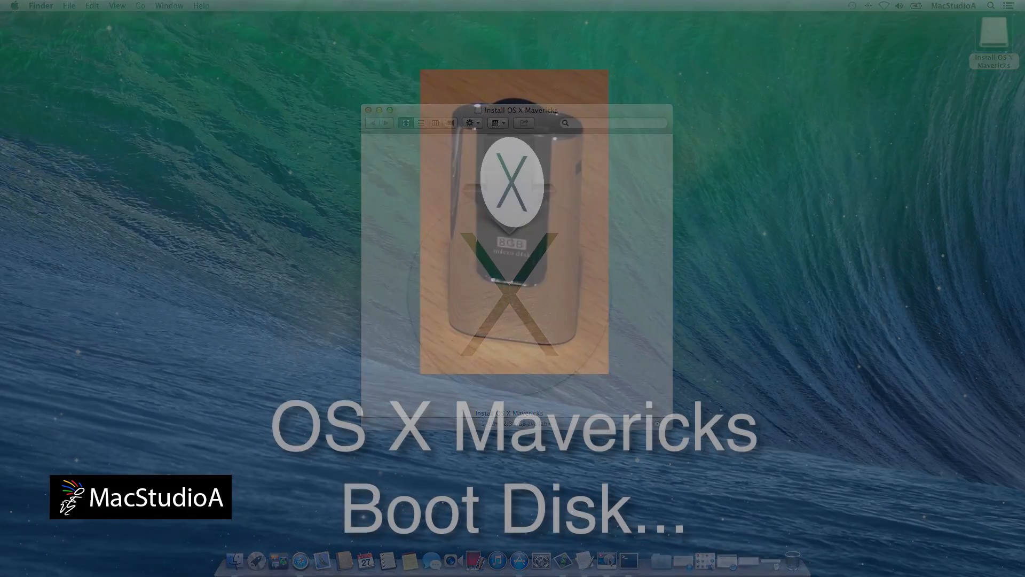